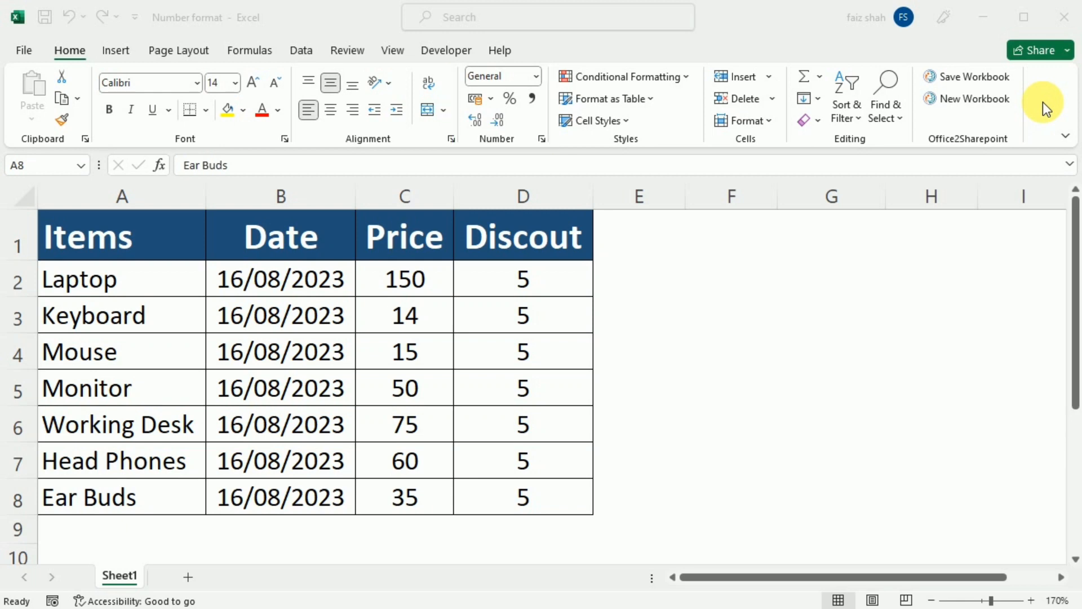
- Look at the cell formatting options and close them without changes
left_click(534, 77)
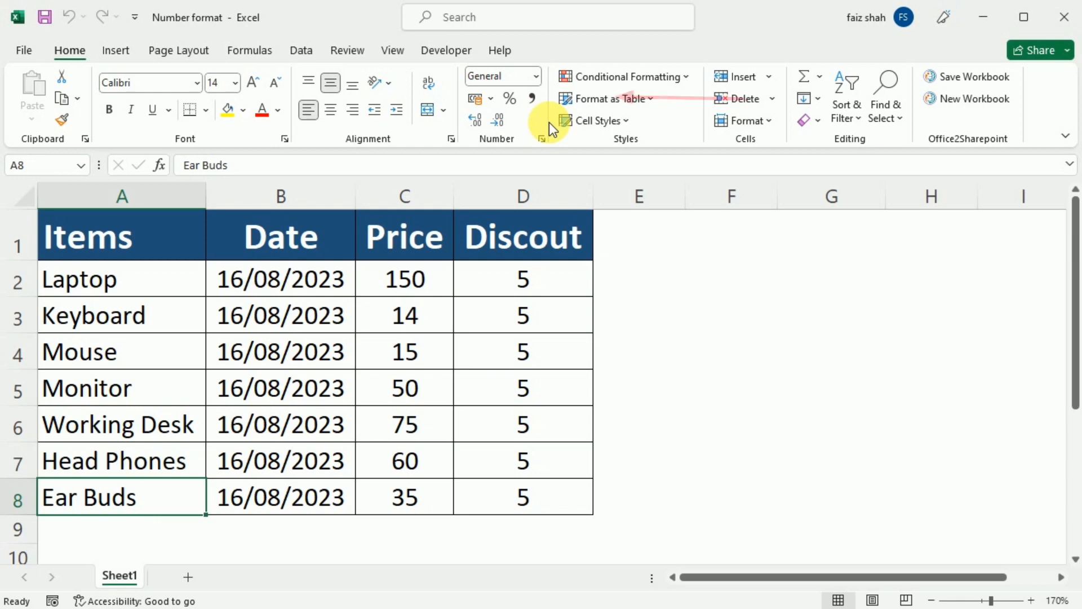
mouse_move(1047, 118)
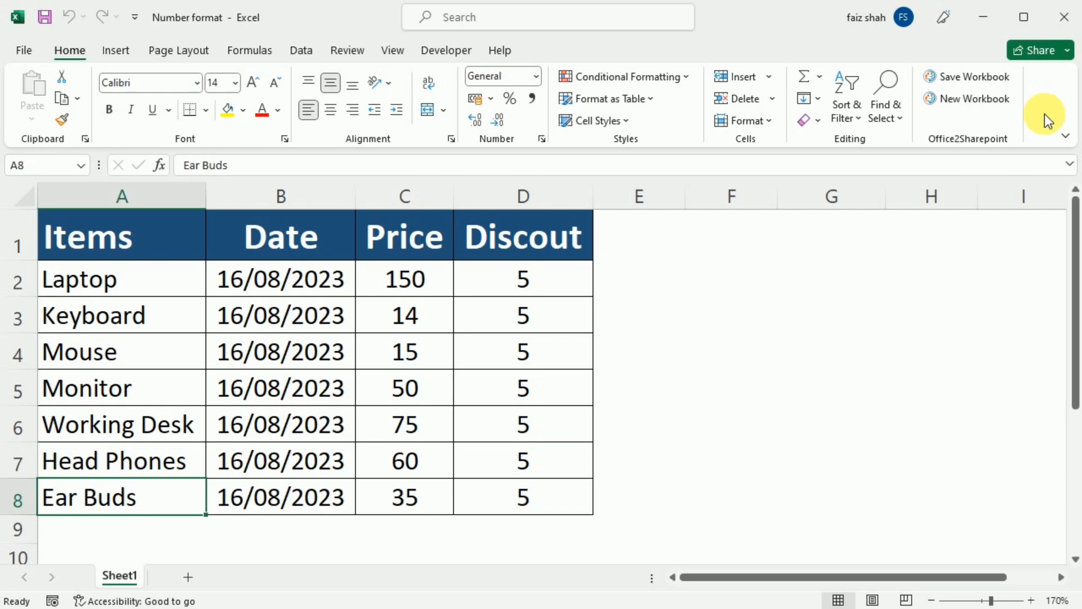
key("ctrl+1")
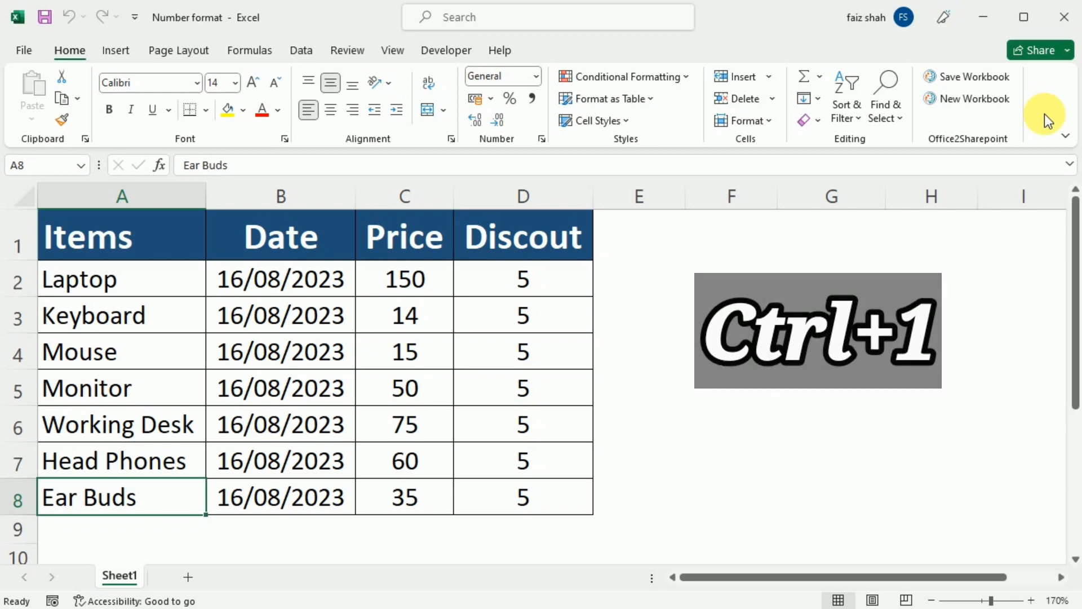
key("ctrl+1")
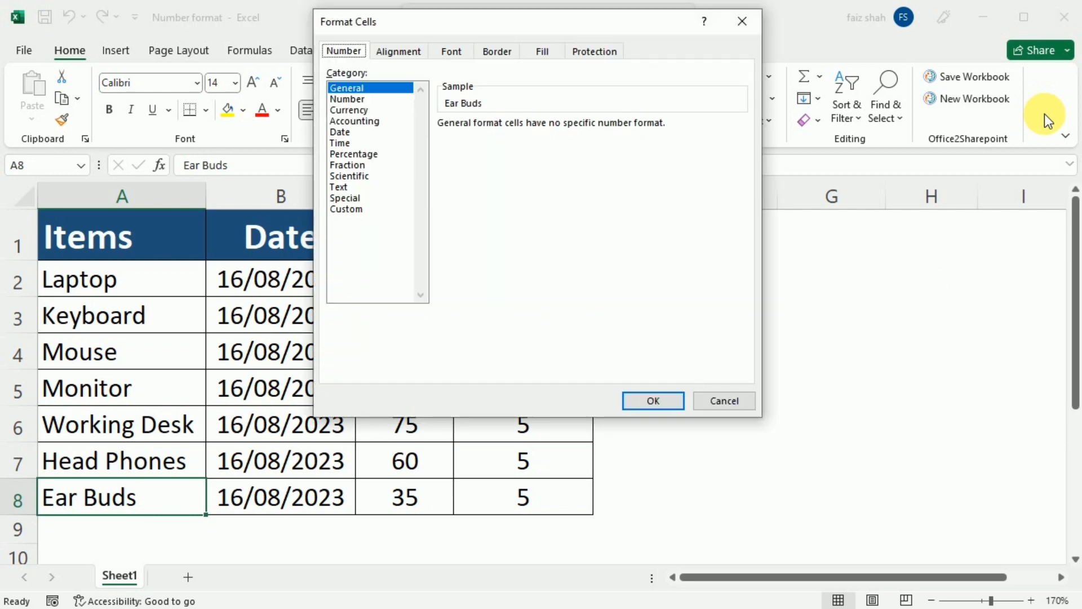
left_click(652, 400)
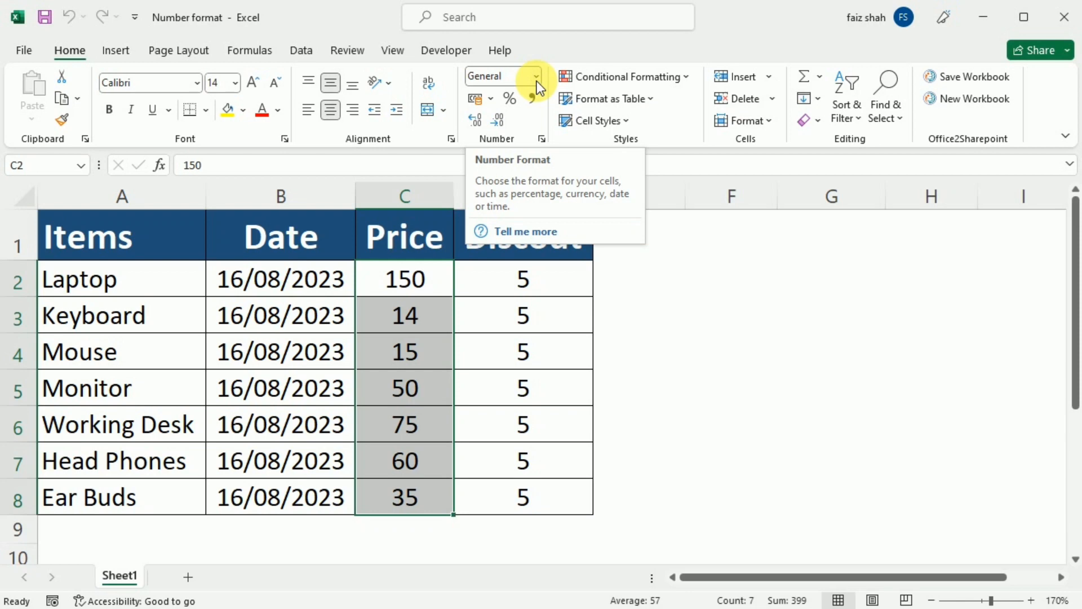
- Format the Price values C2:C8 as currency, showing Rs amounts with two decimals
left_click(535, 76)
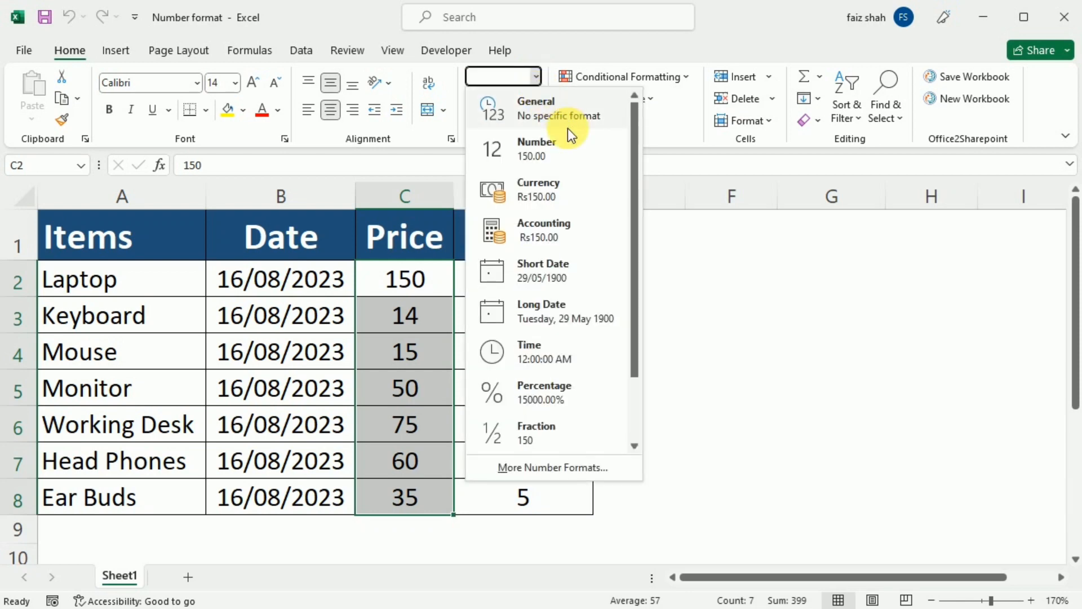
left_click(539, 189)
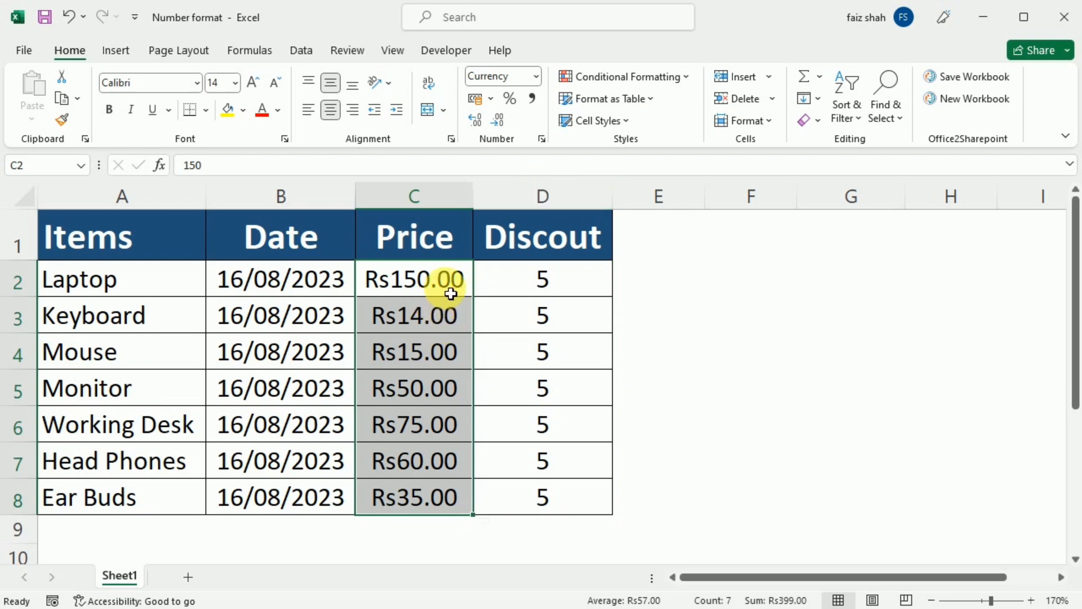
left_click(414, 278)
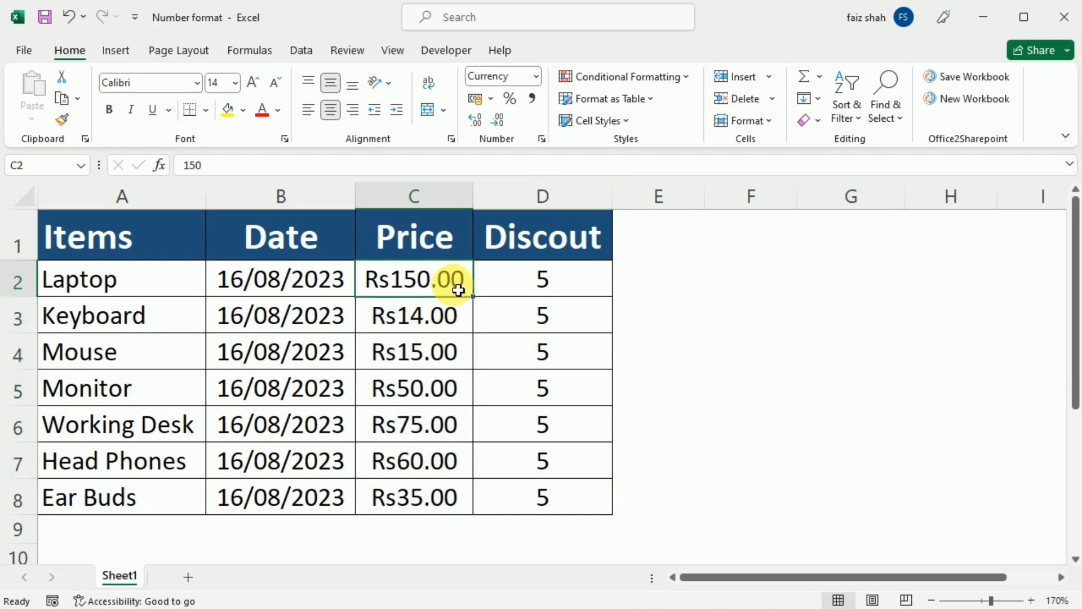
mouse_move(437, 343)
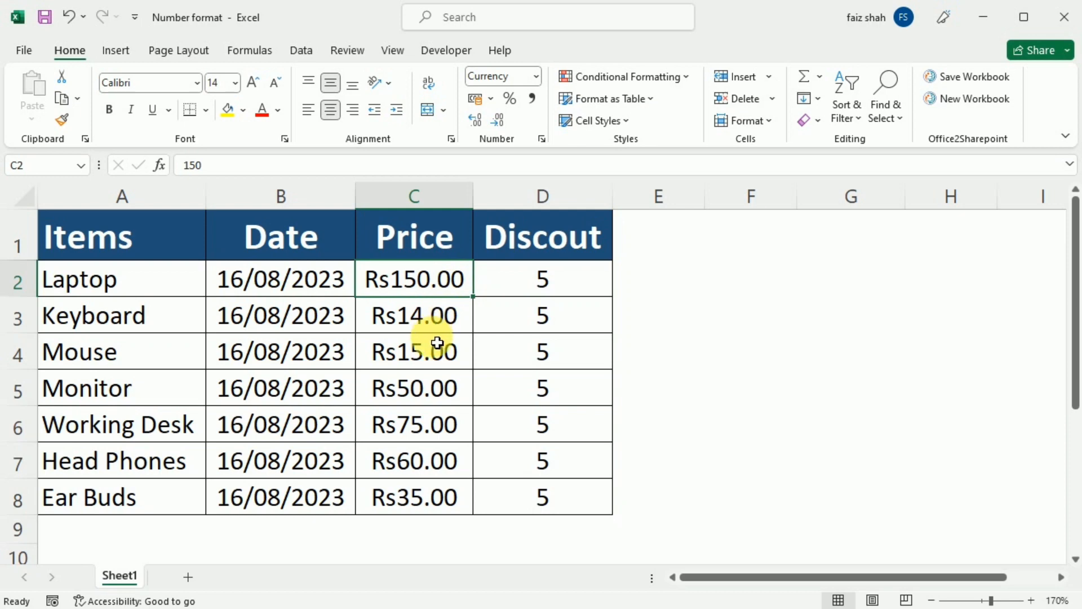
left_click(543, 279)
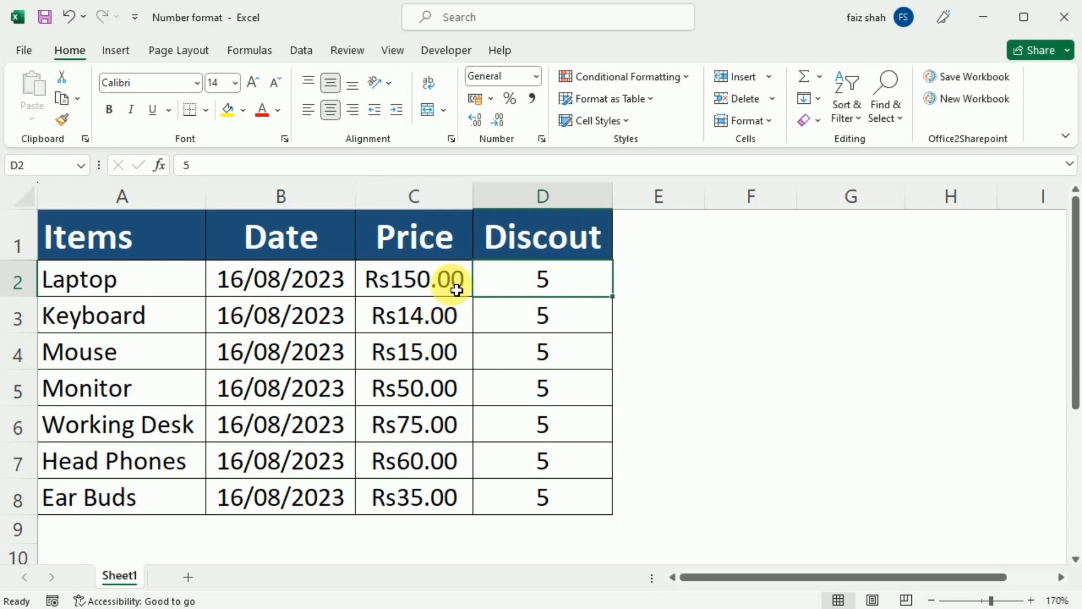
left_click_drag(413, 279, 413, 497)
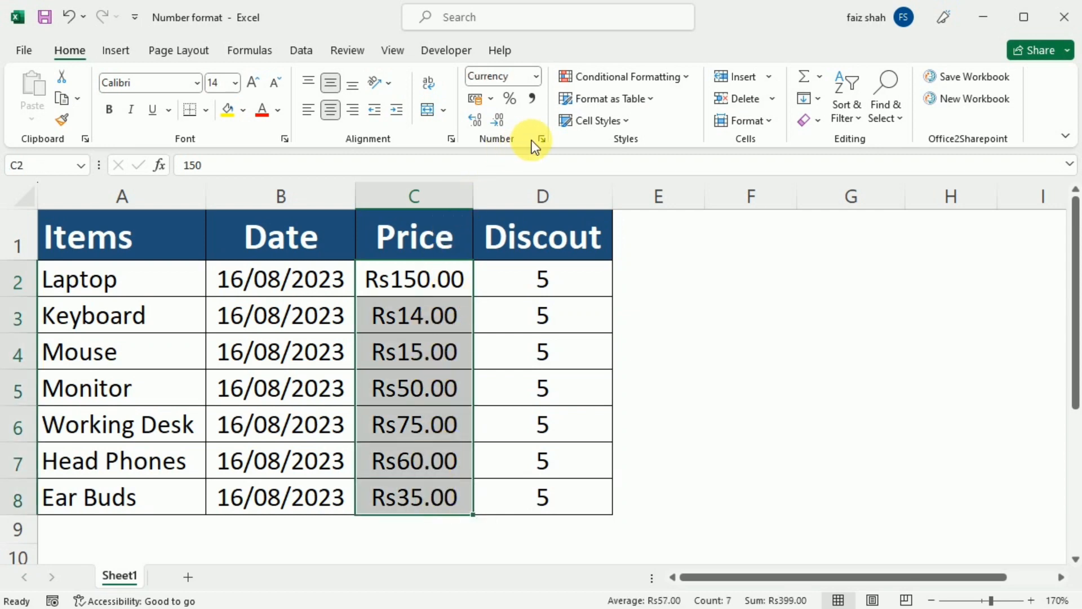
- Set the Price currency symbol to $ English (United States), giving values like $150.00
left_click(542, 139)
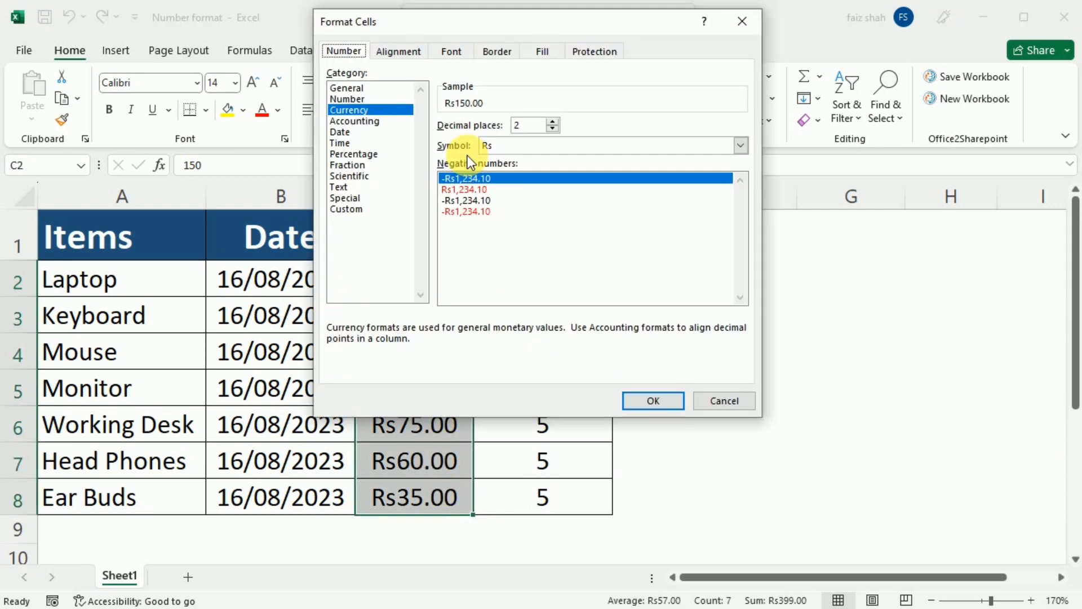
left_click(740, 146)
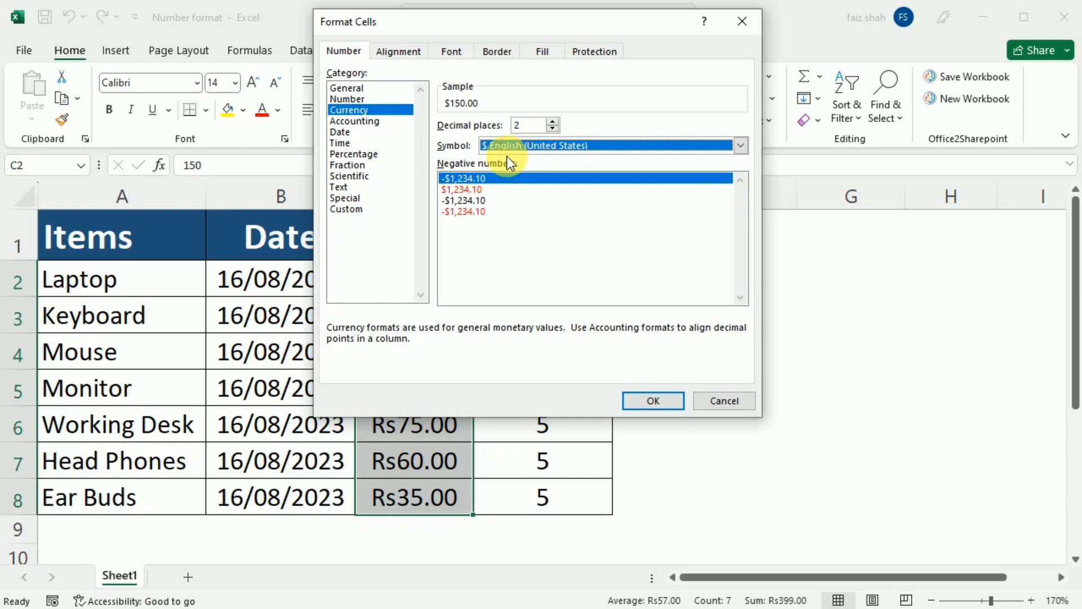
mouse_move(653, 400)
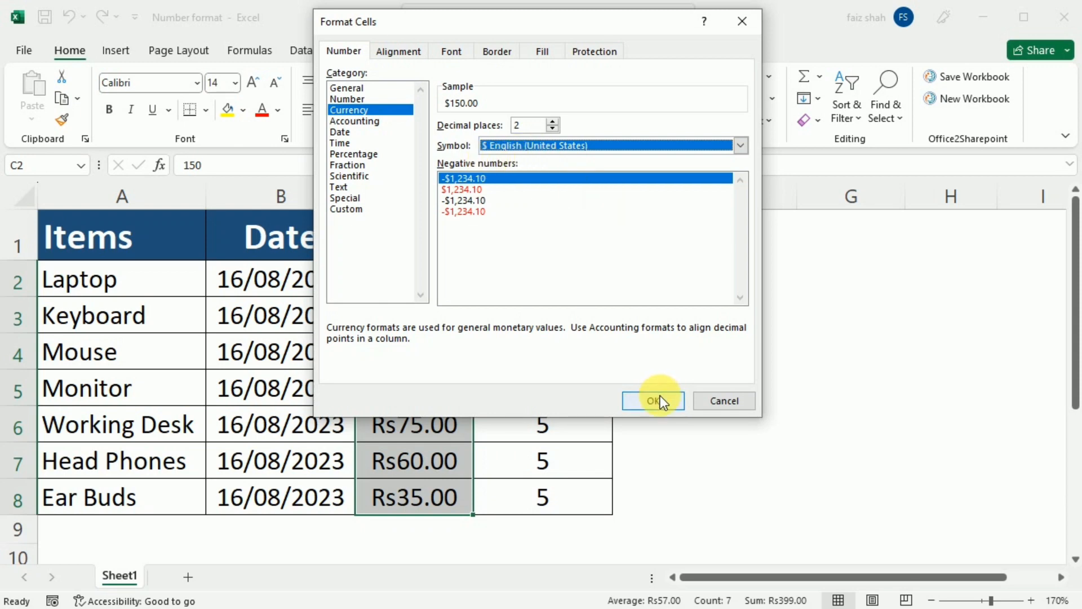
left_click(650, 401)
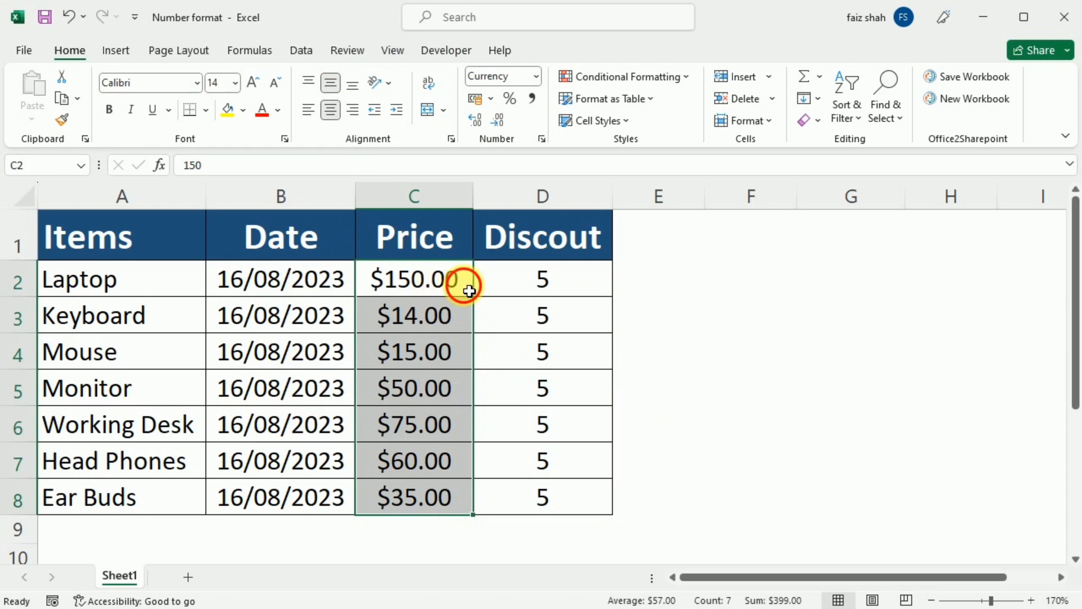
left_click(413, 279)
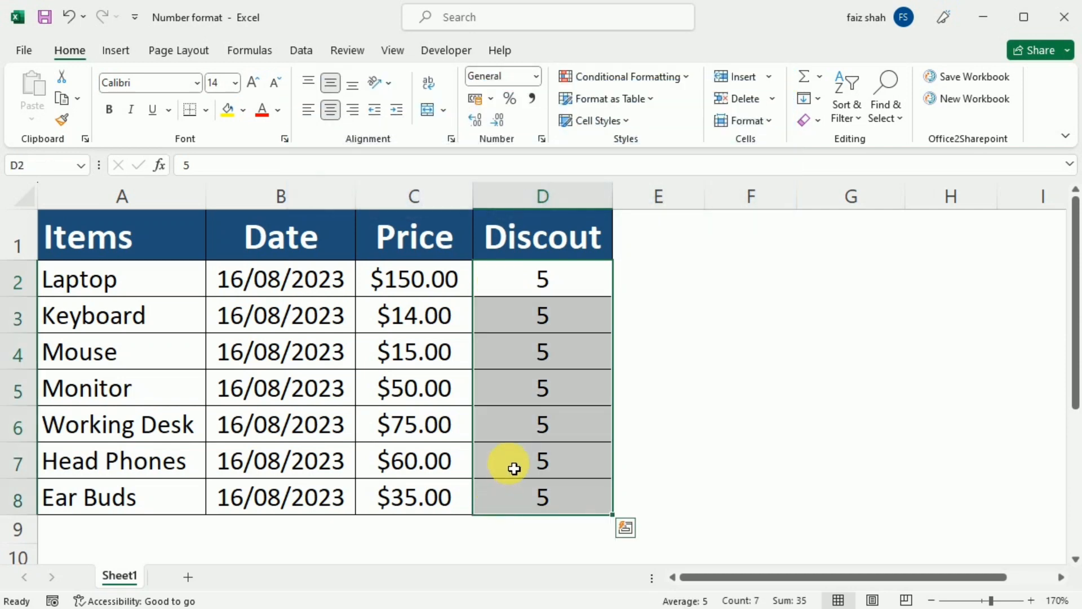
mouse_move(519, 123)
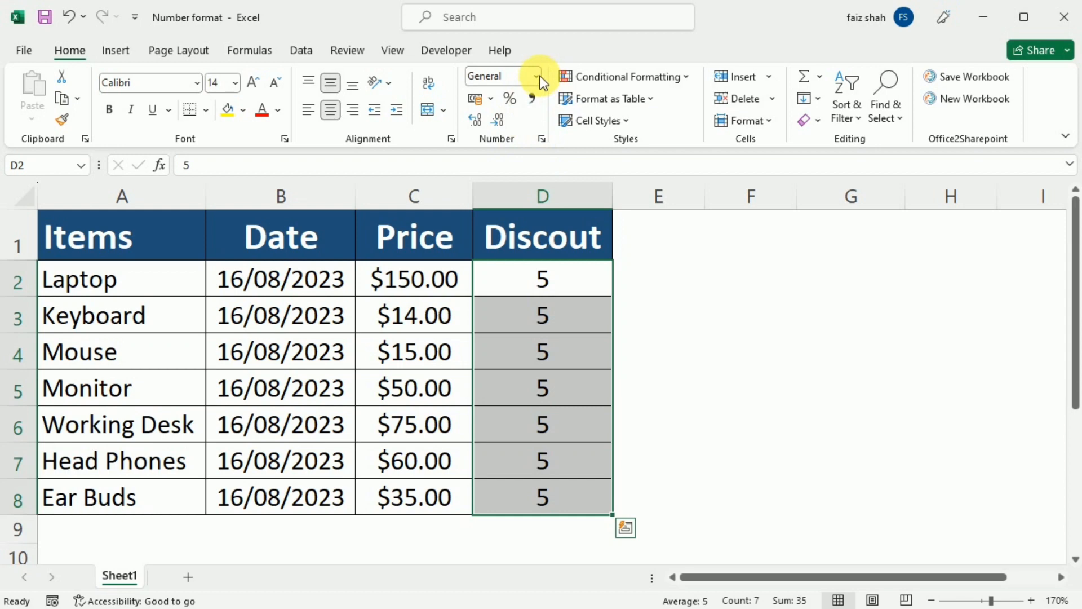
- Format the Discount values D2:D8 as percentages, reading 500.00%
left_click(537, 77)
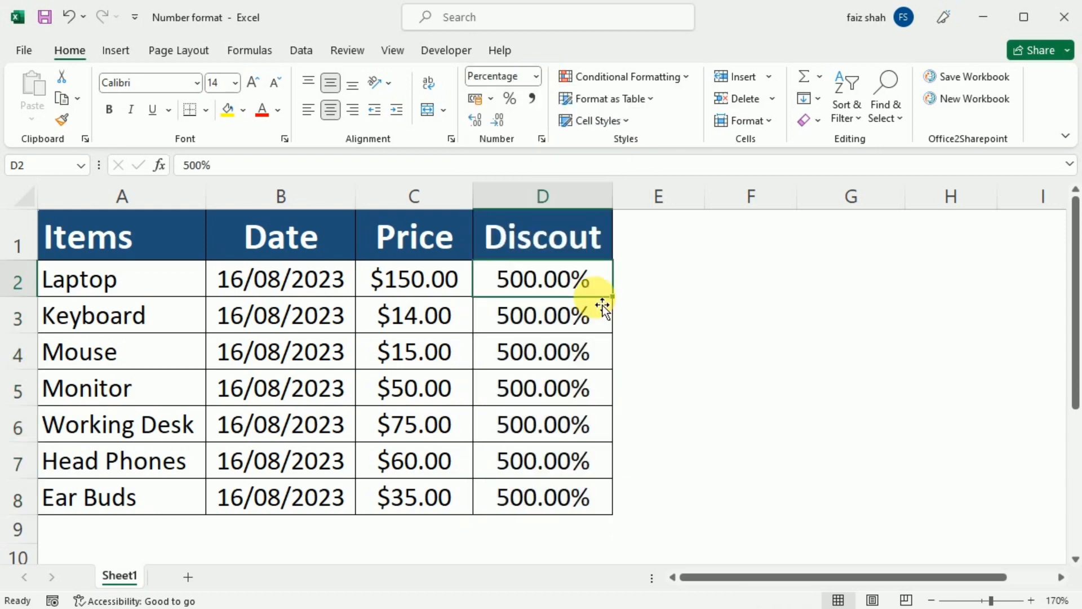
mouse_move(618, 293)
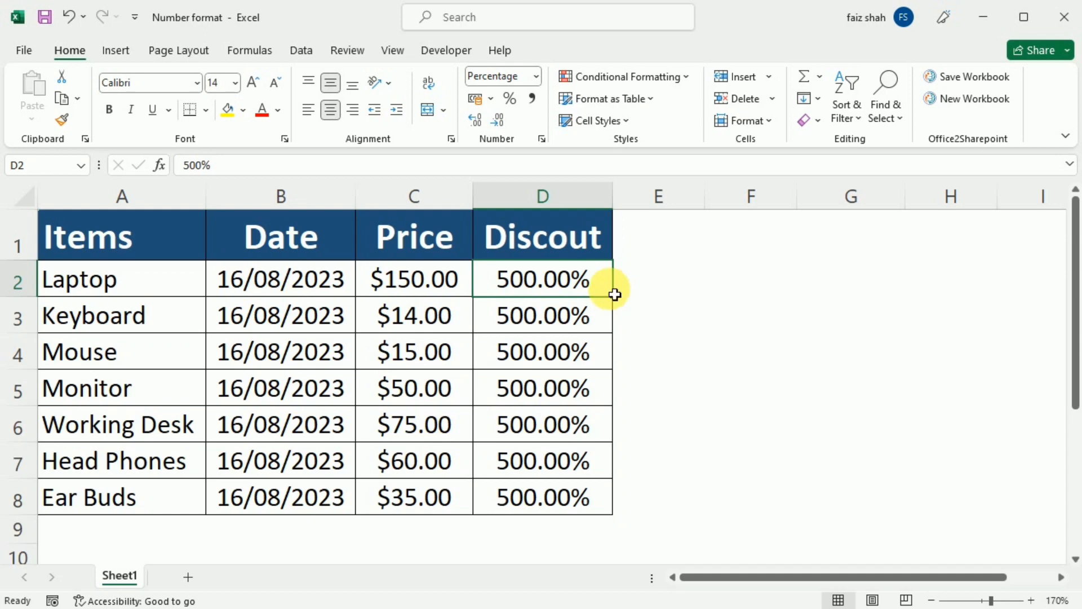
mouse_move(606, 294)
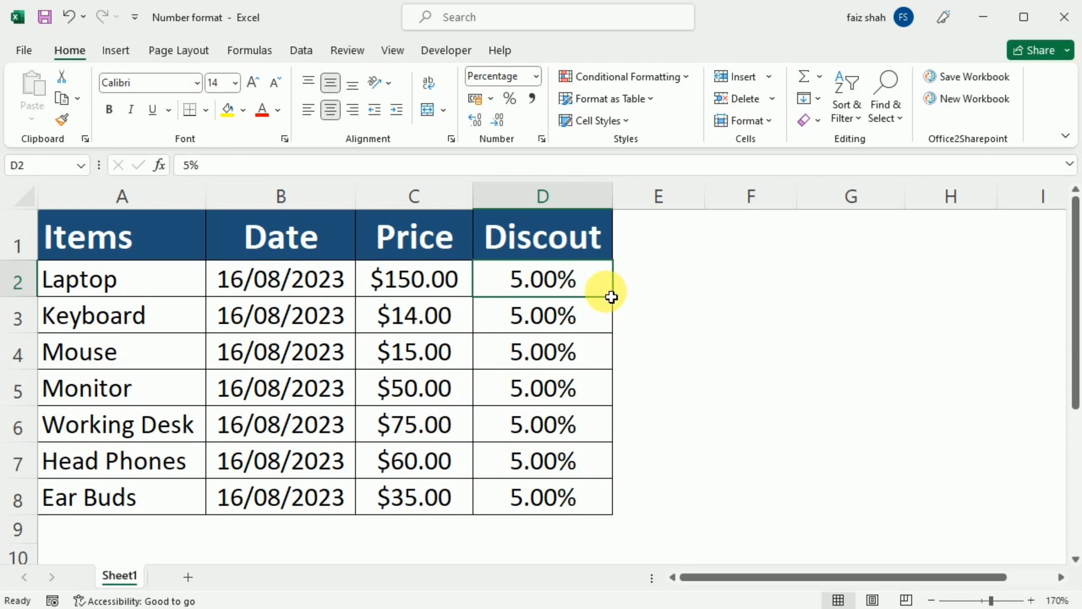
- Reduce the Discount values to 5% with no decimal places
left_click(598, 286)
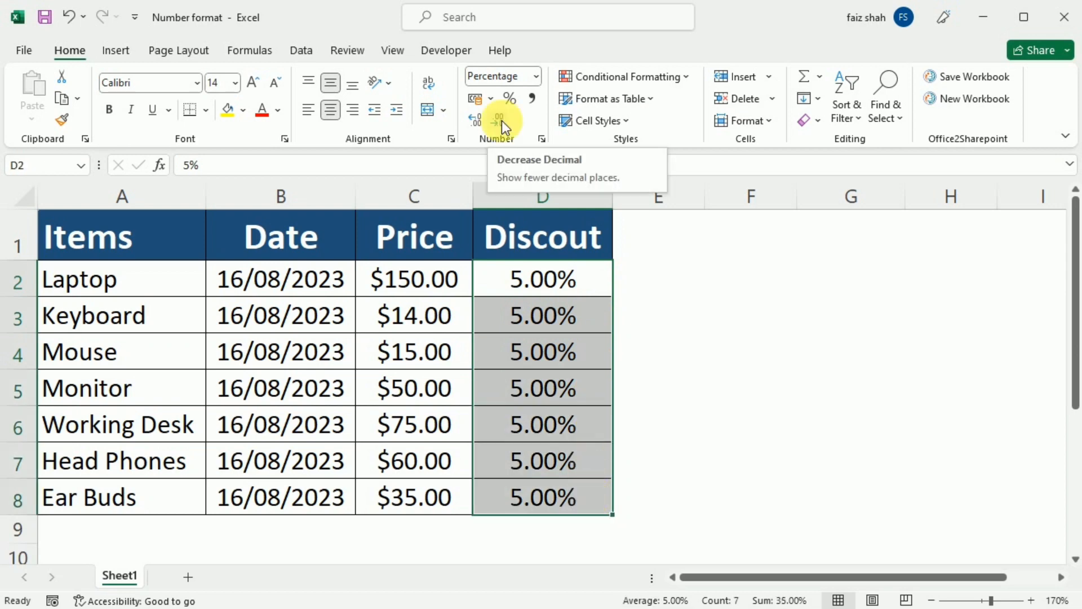
left_click(476, 117)
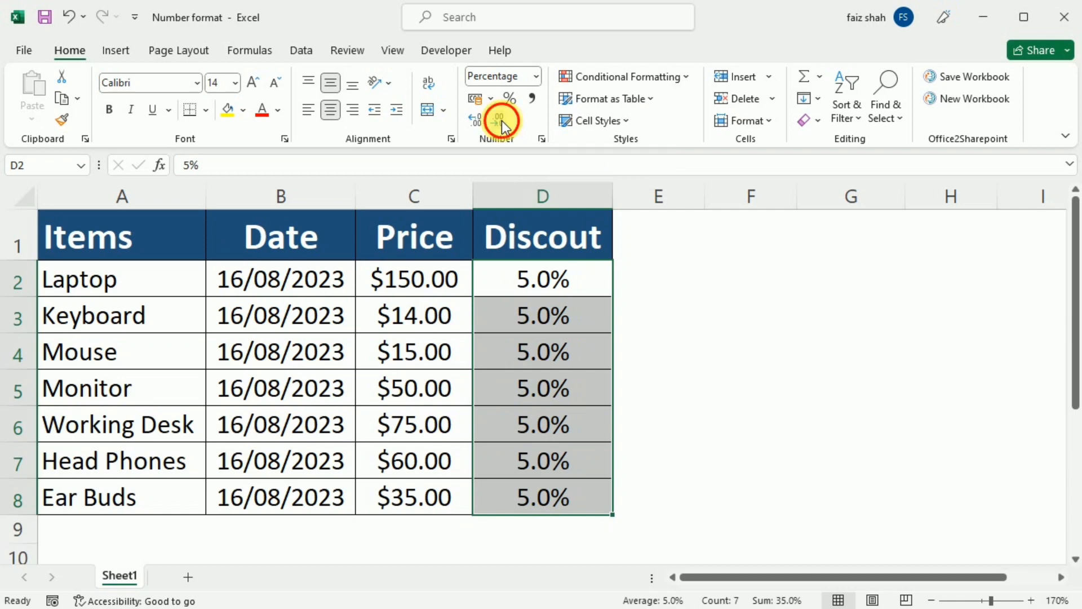
left_click(474, 119)
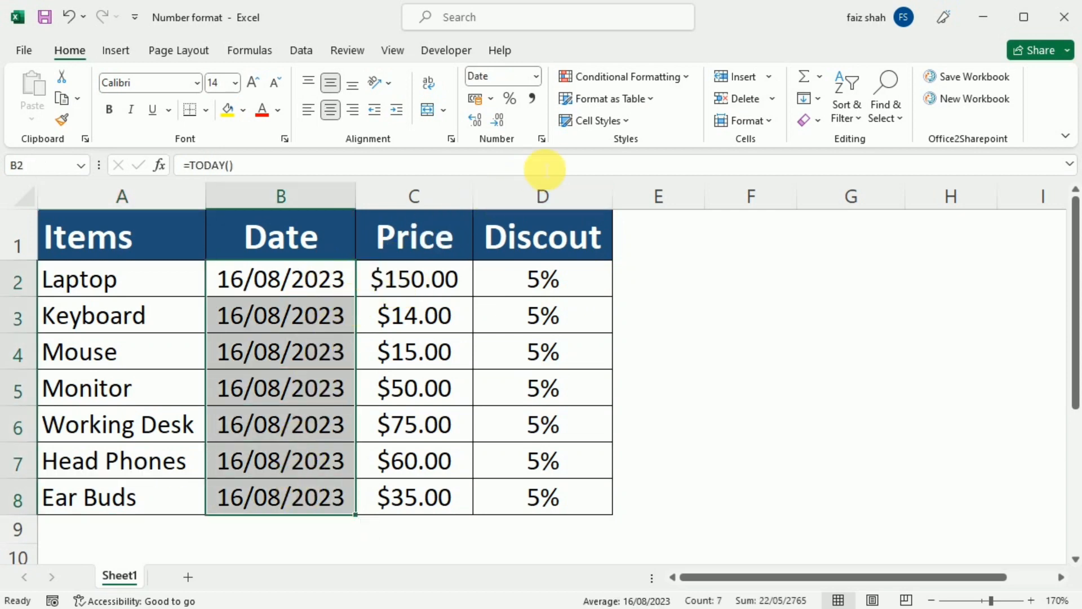
- Format the Date column B2:B8 as long weekday dates like Wednesday, 16 August 2023
left_click(542, 139)
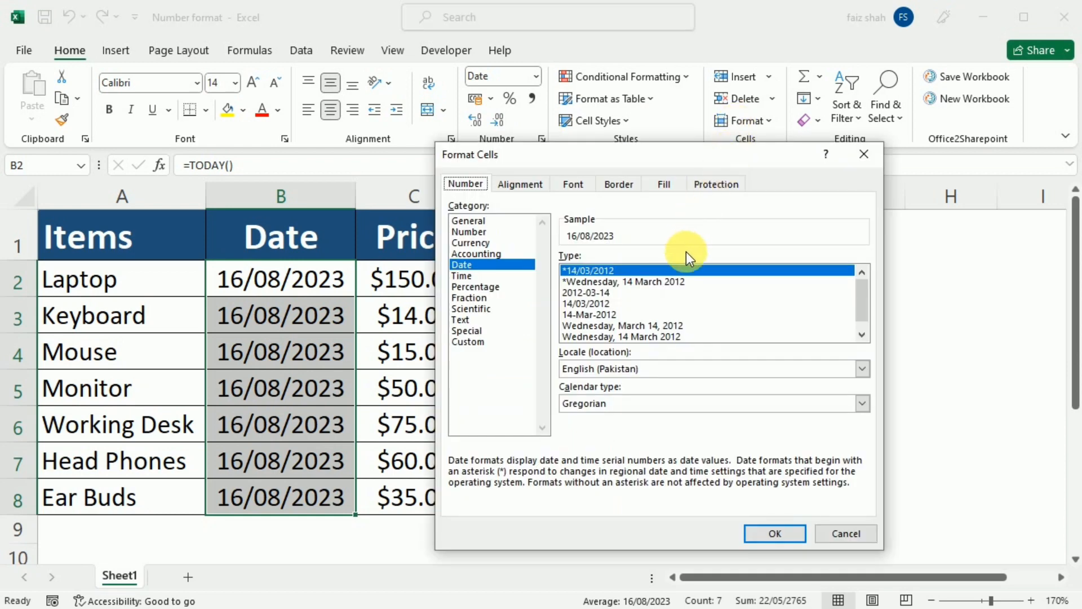
mouse_move(680, 276)
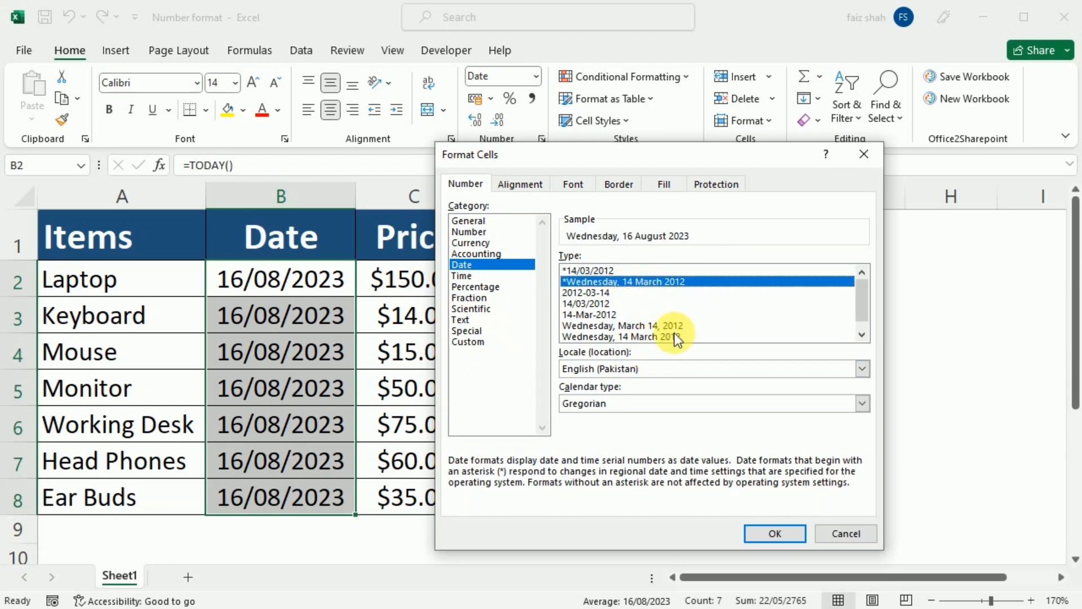
mouse_move(764, 469)
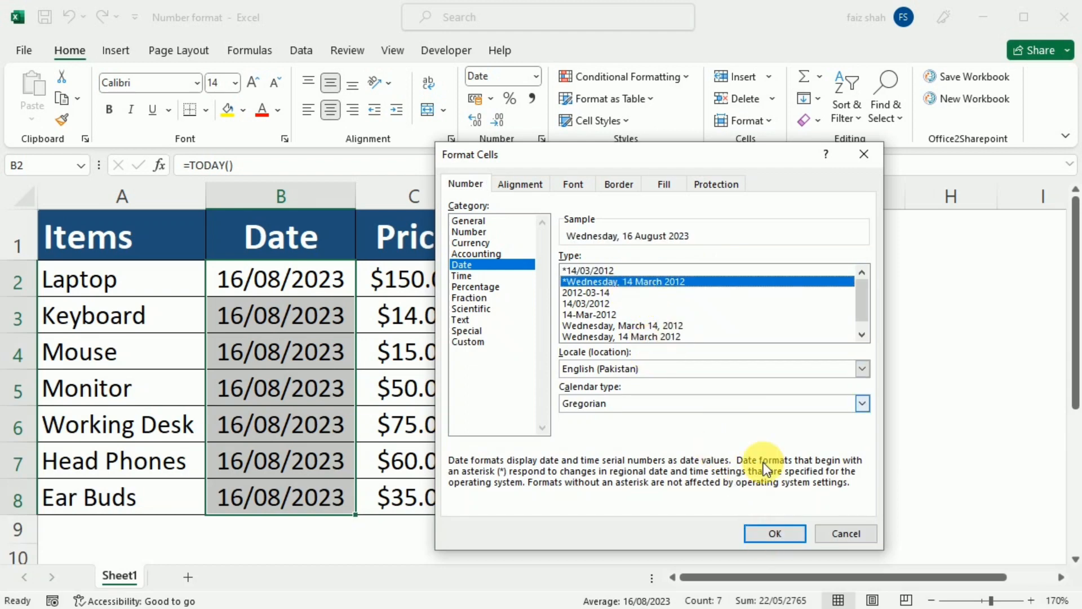
left_click(774, 533)
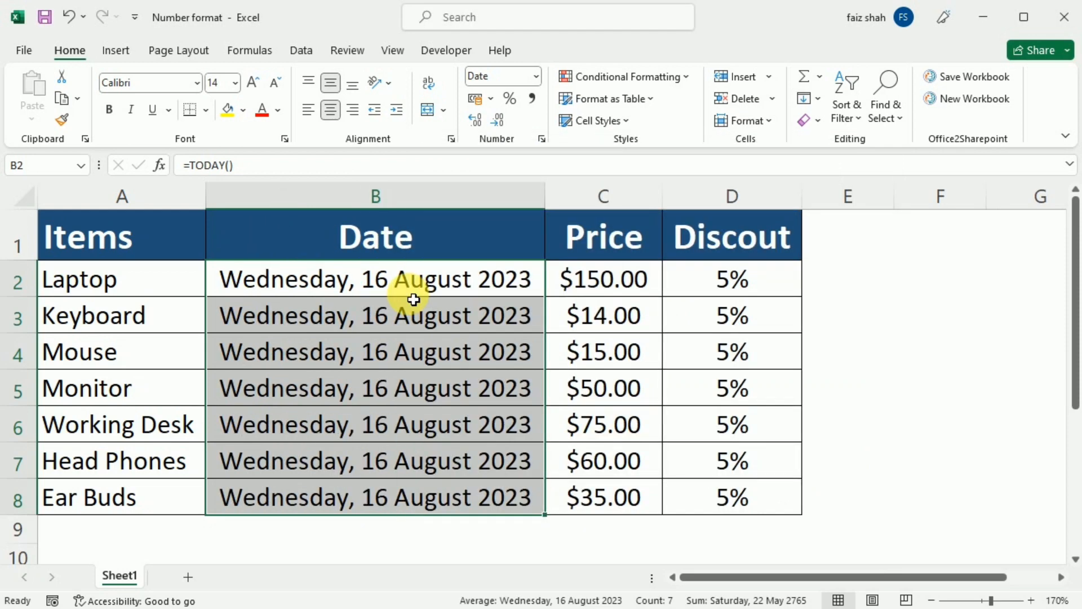
mouse_move(543, 296)
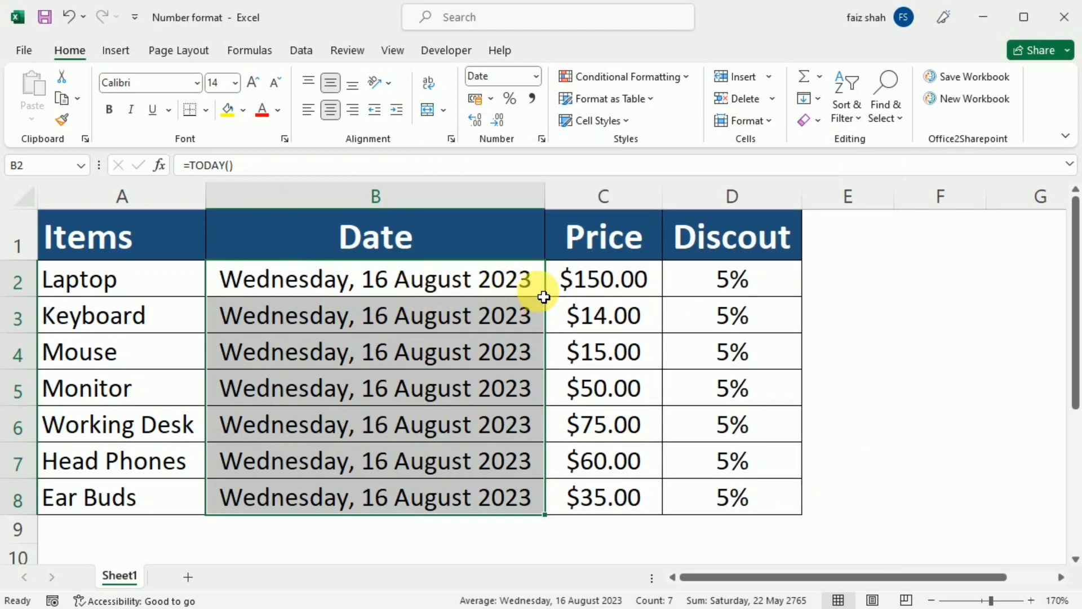